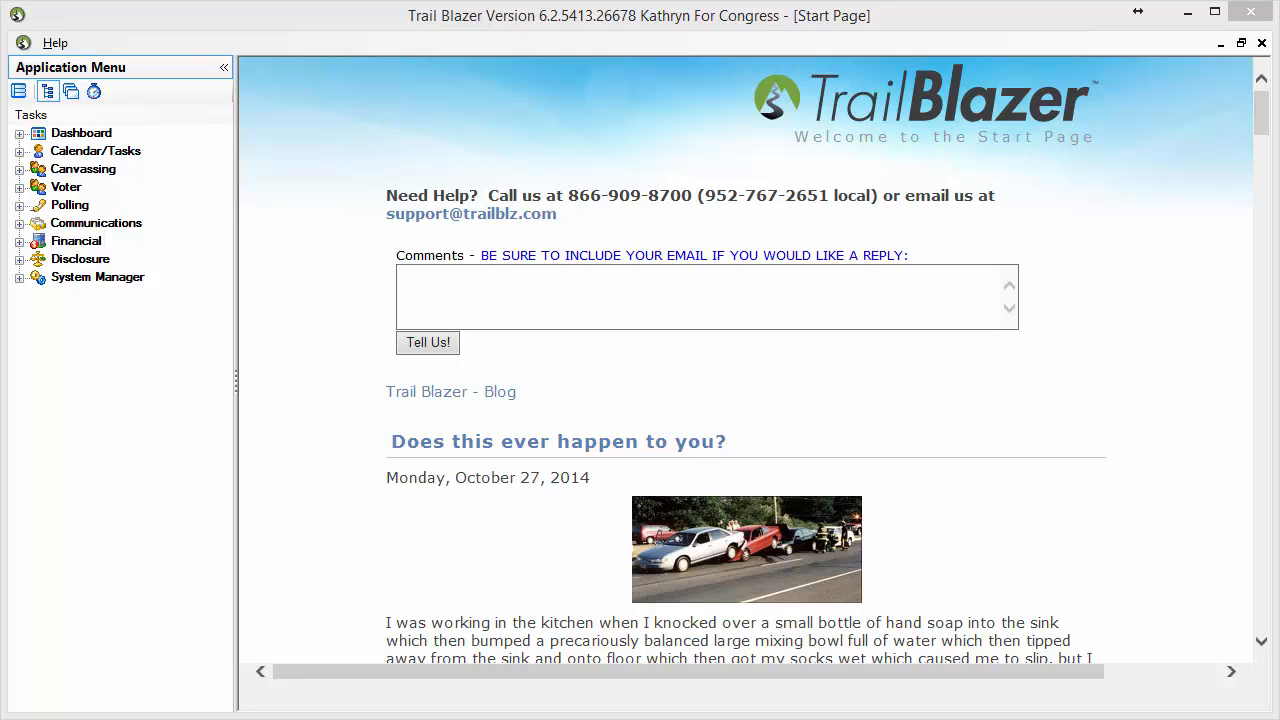
mouse_move(28, 287)
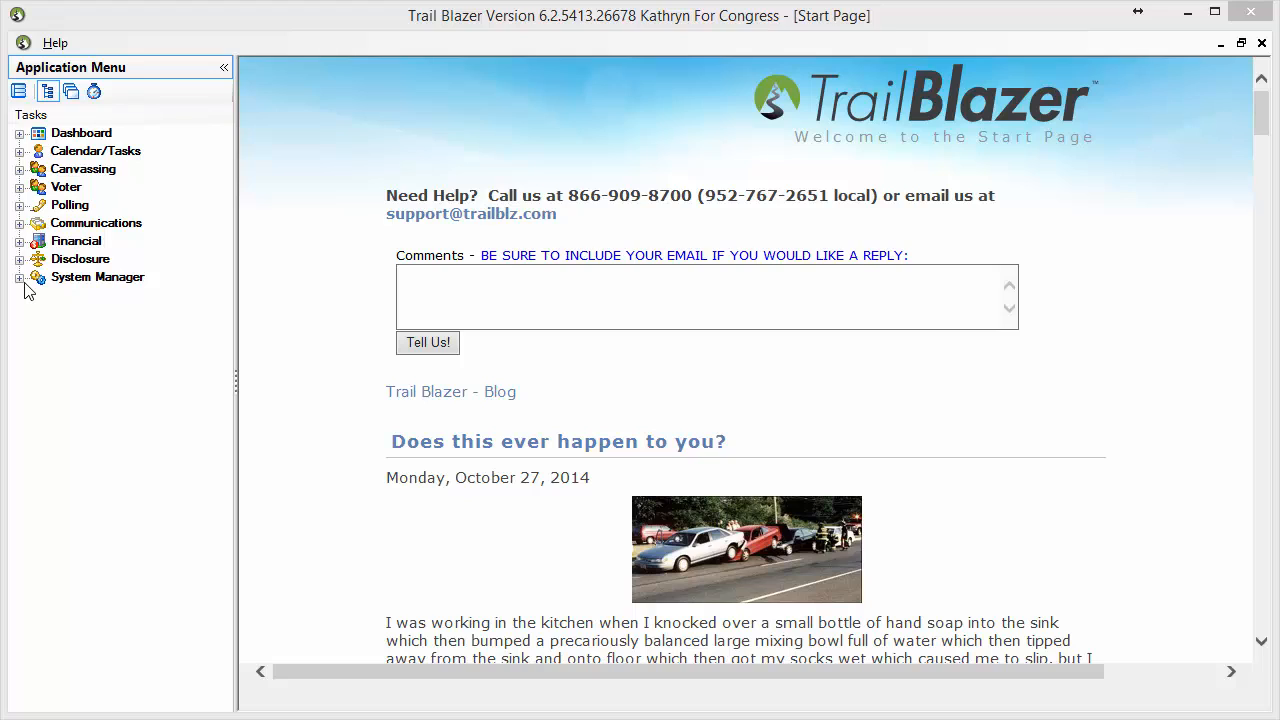
Step: Expand the System Manager group to reveal System Gallery, Lists, Settings and Tools
left_click(20, 277)
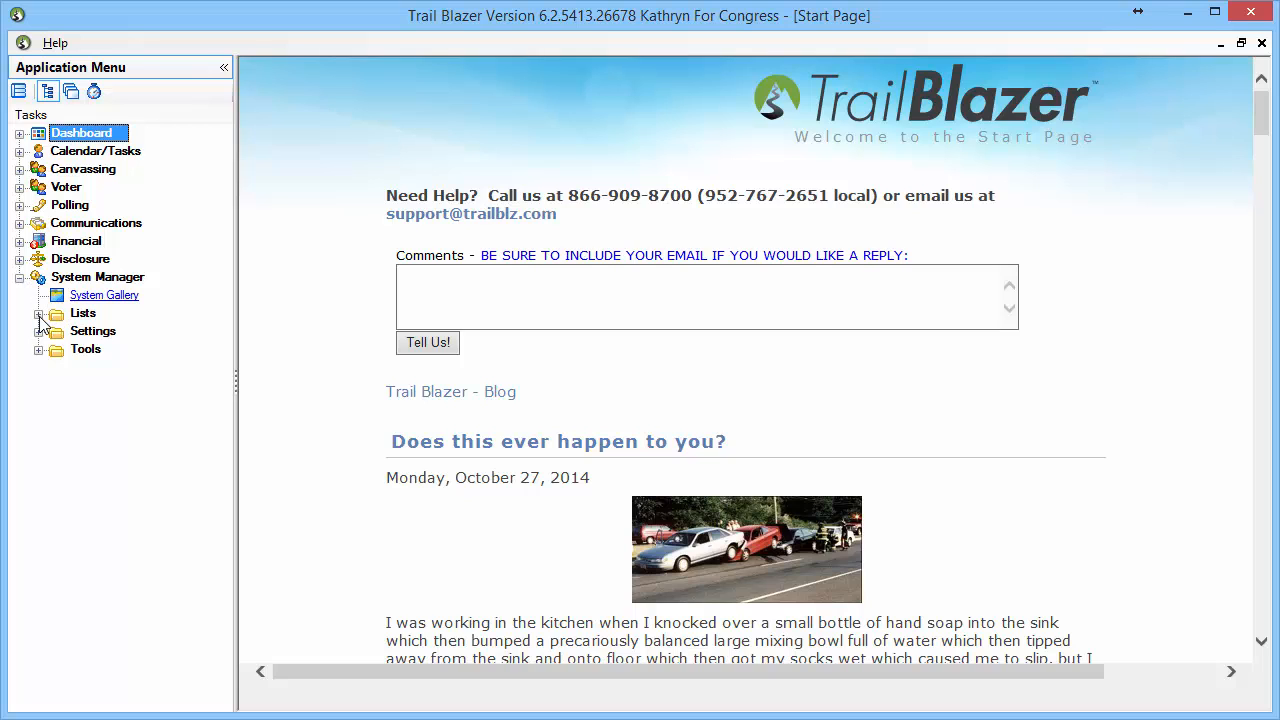
Step: Expand Lists and open the Committee List with its six committee records
left_click(38, 313)
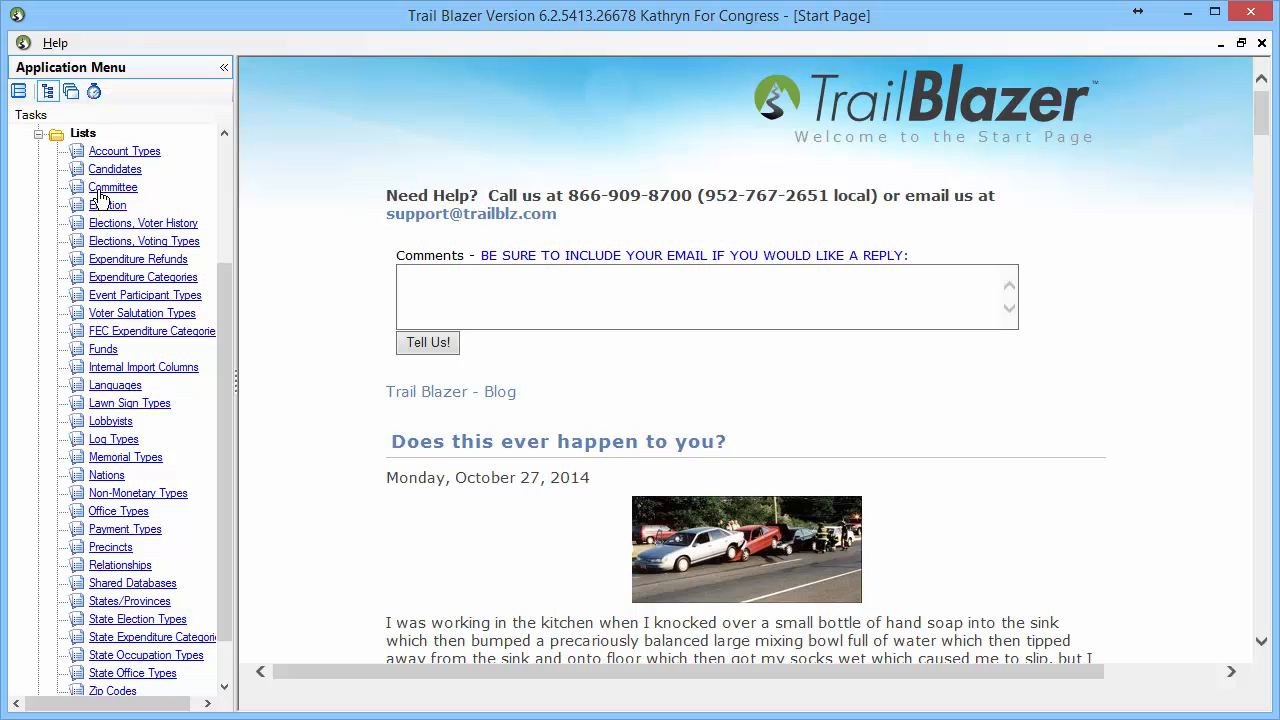
mouse_move(107, 205)
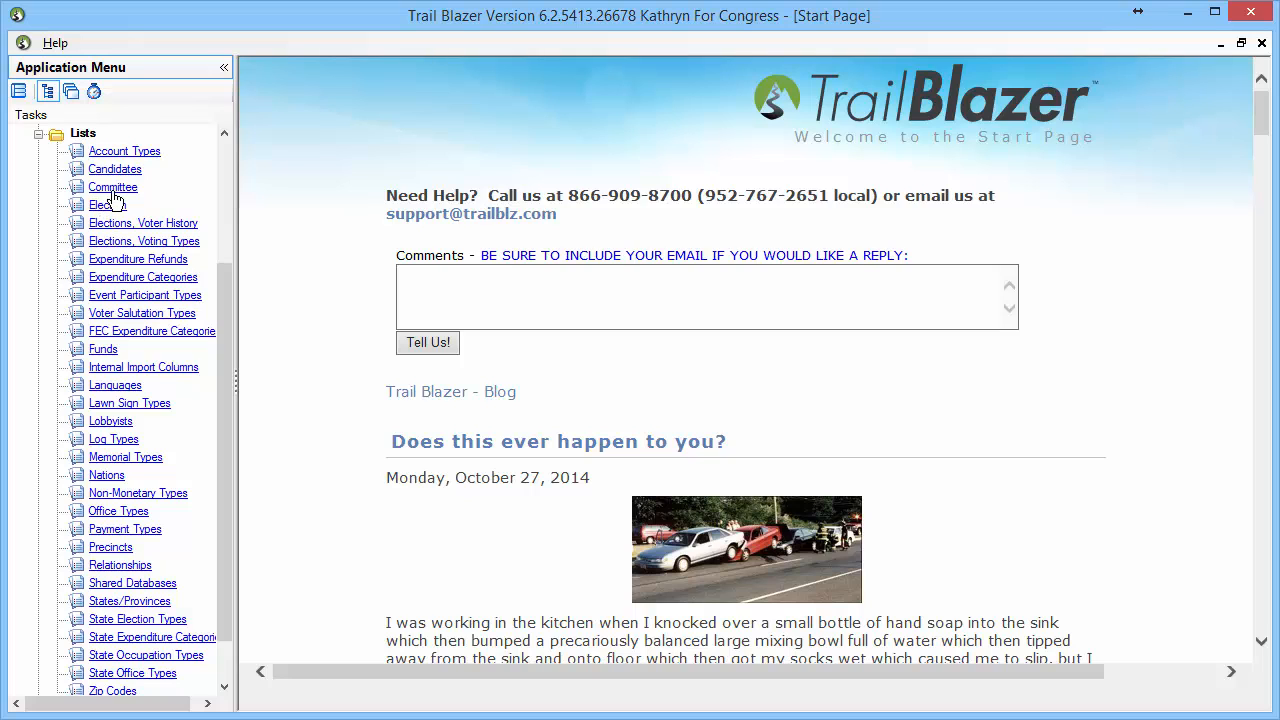
left_click(112, 187)
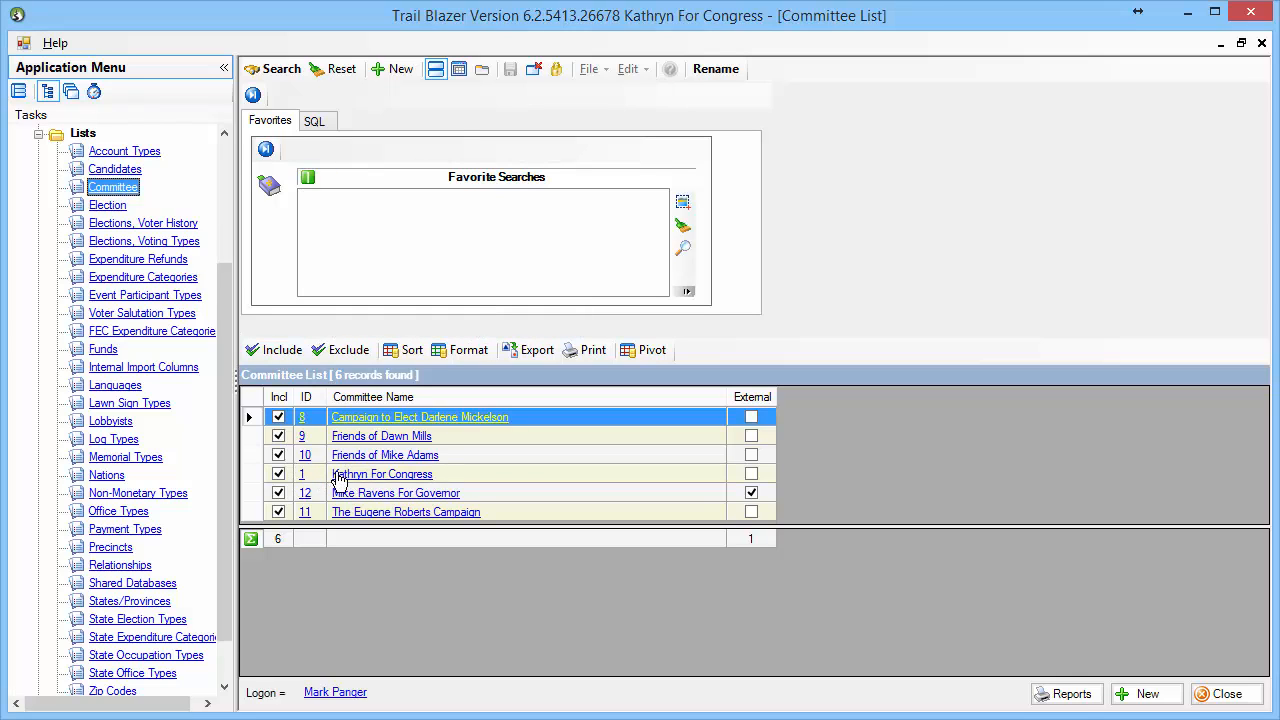
mouse_move(400, 485)
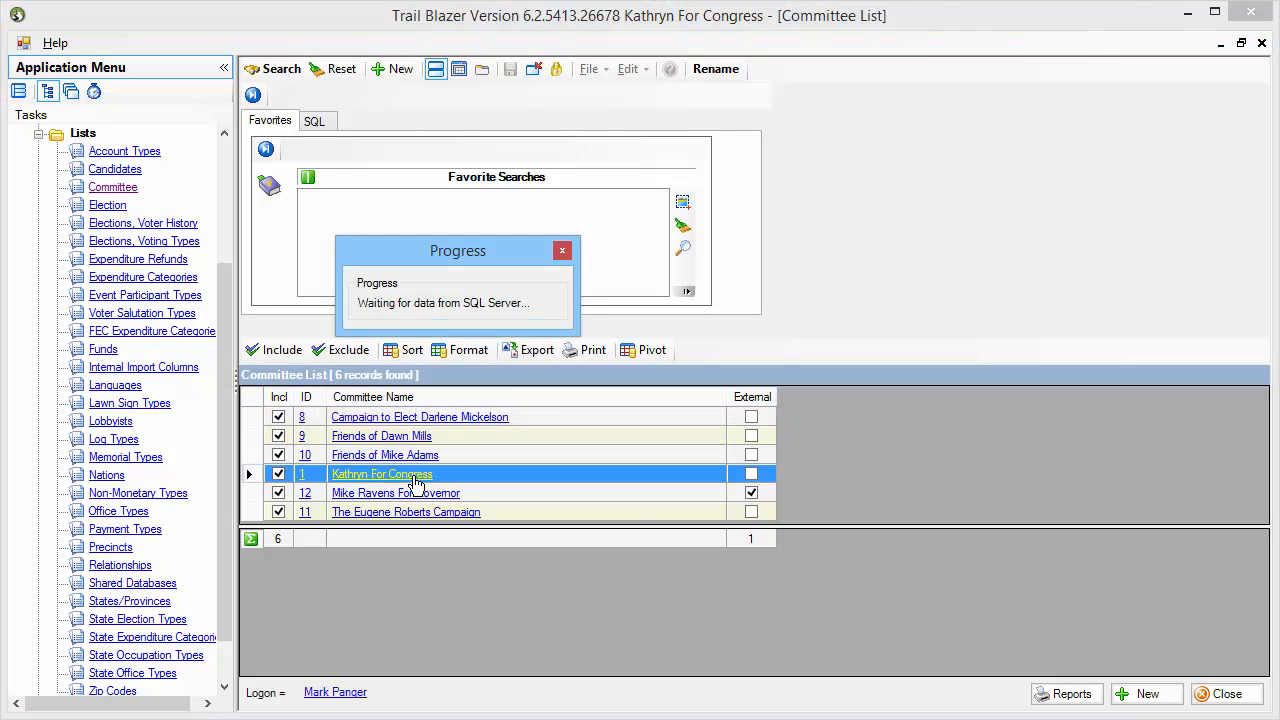
Step: Open the Kathryn For Congress committee card on its blank Email tab
double_click(382, 473)
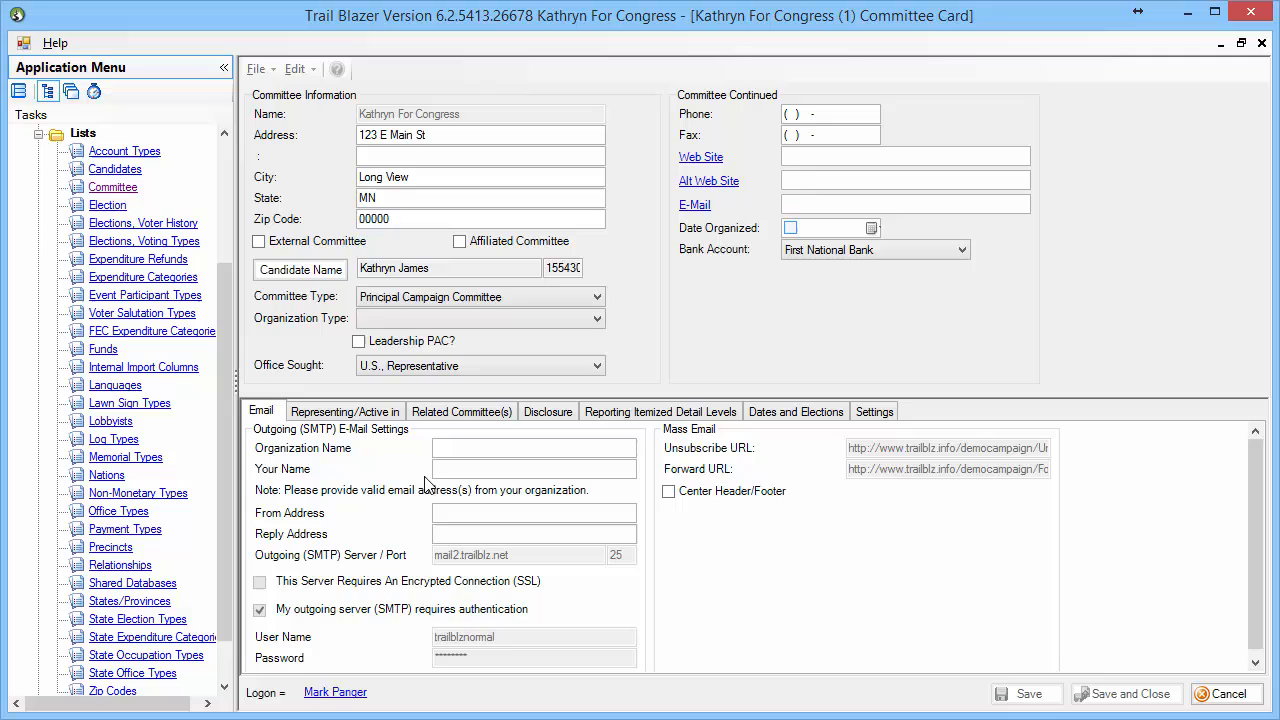
mouse_move(250, 418)
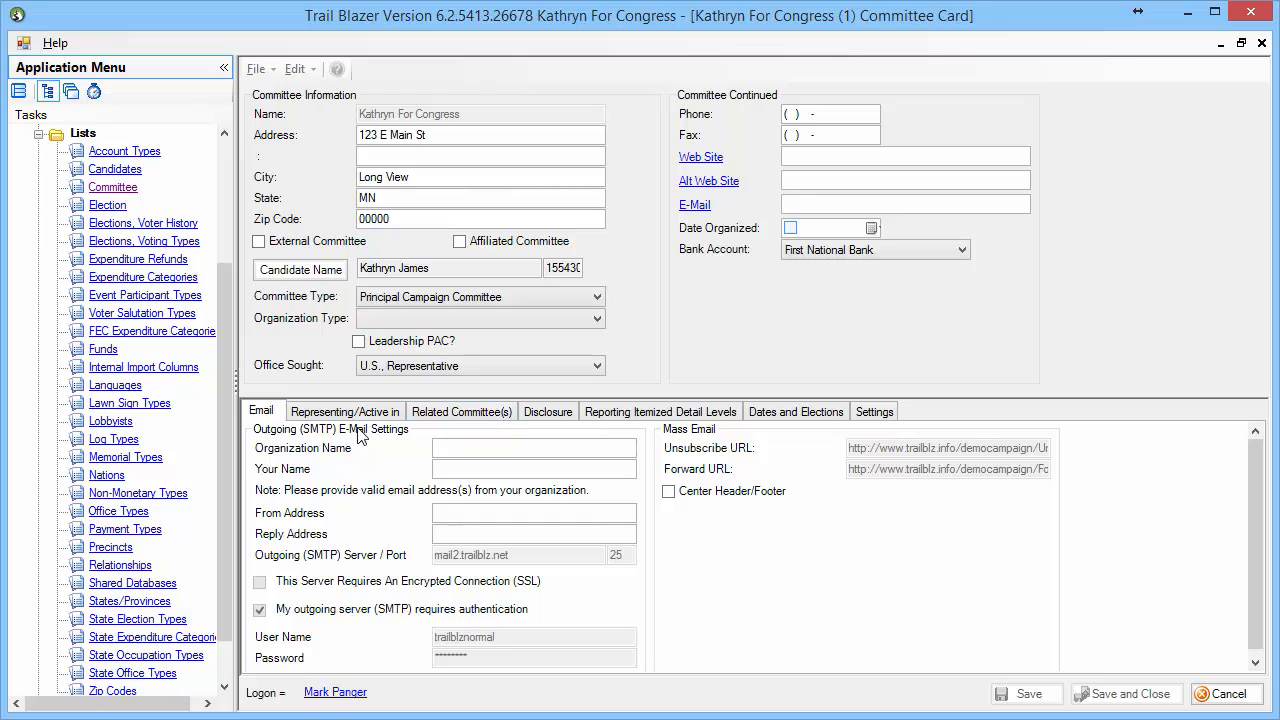
mouse_move(280, 425)
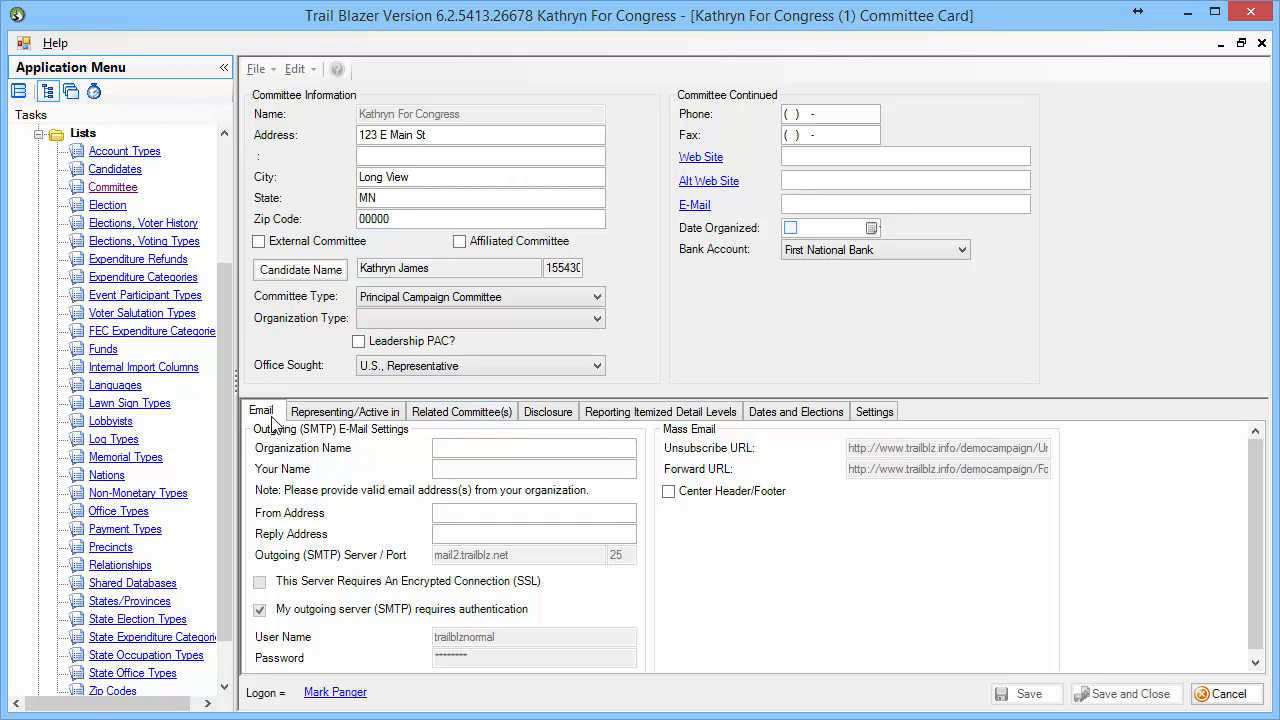
left_click(534, 447)
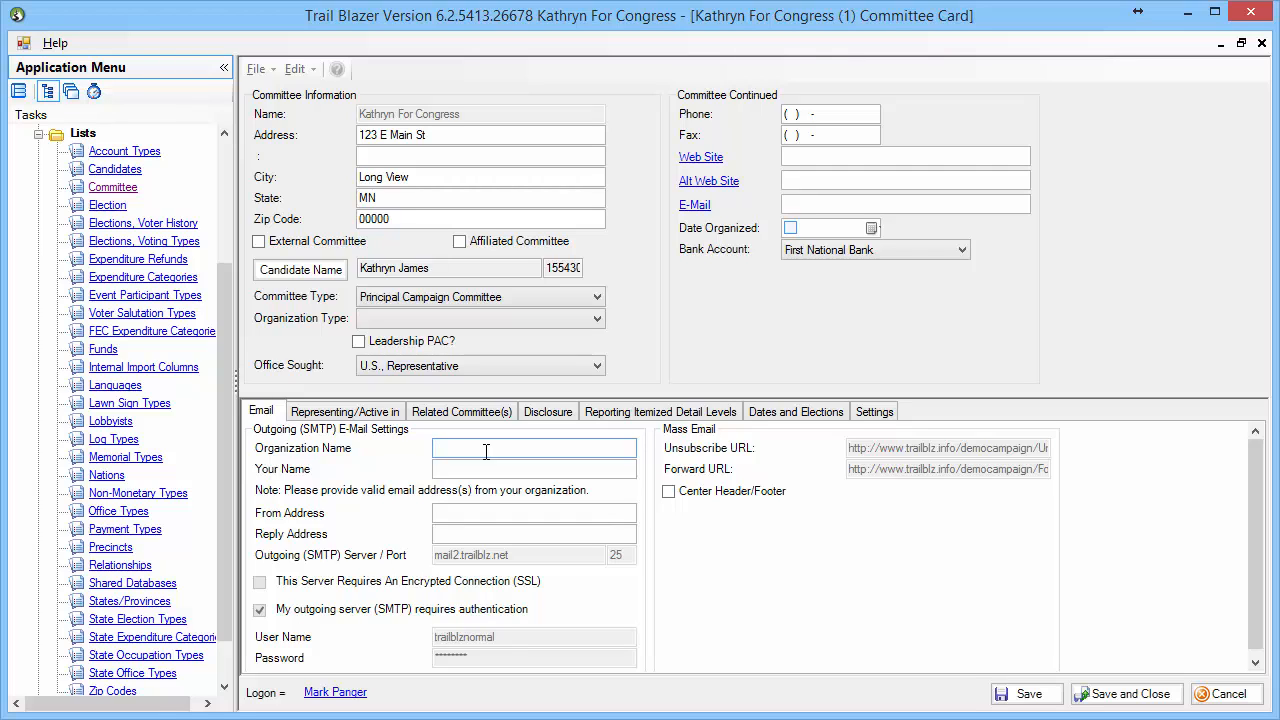
type("Kathryn For Congress")
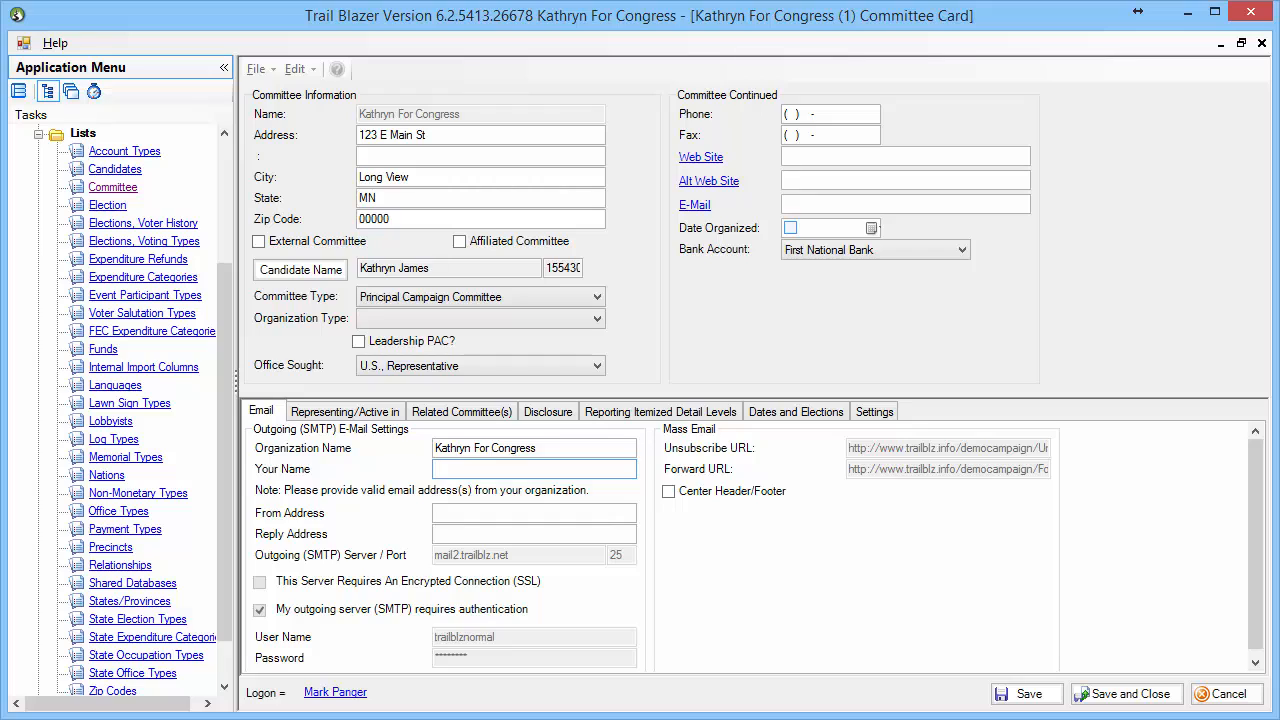
mouse_move(1116, 710)
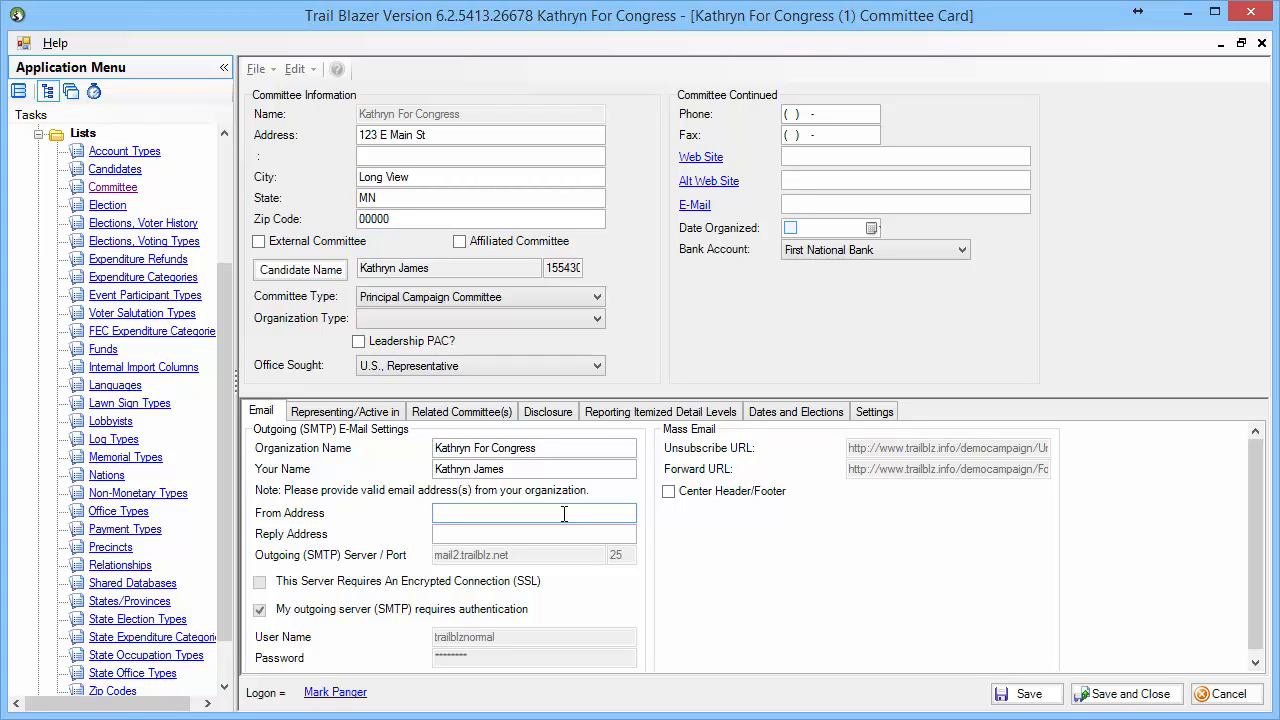
left_click(533, 512)
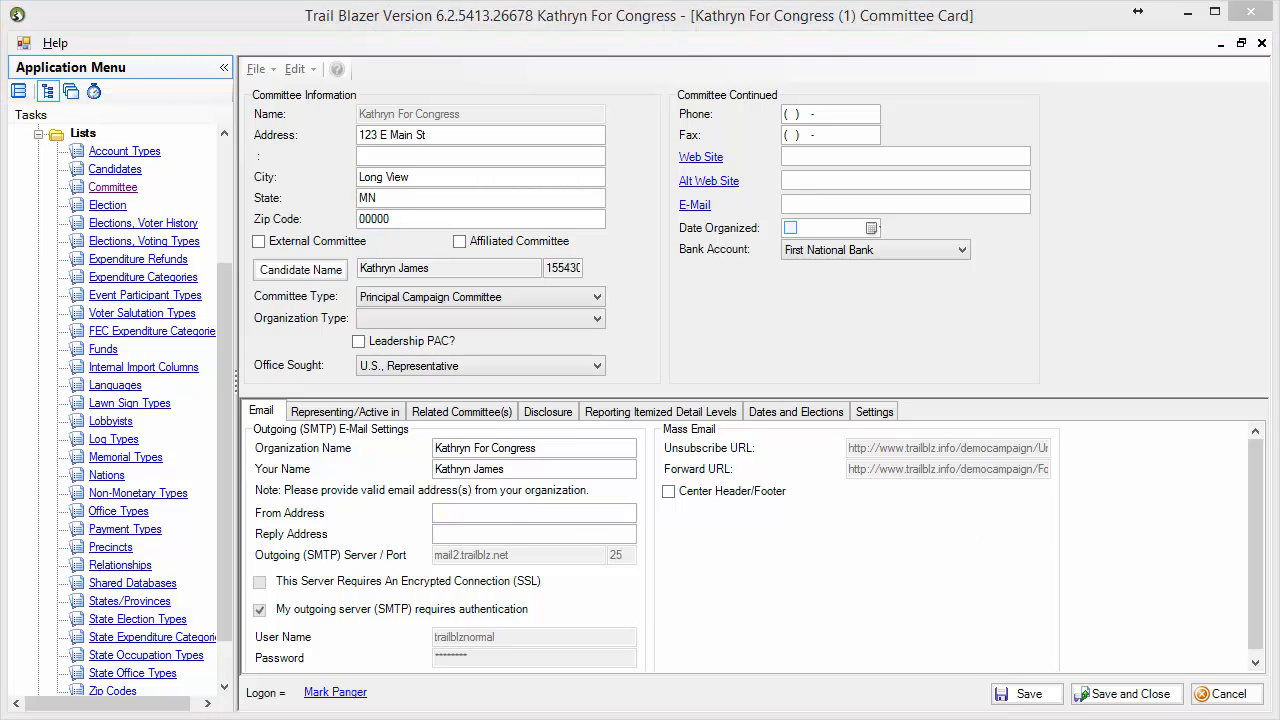
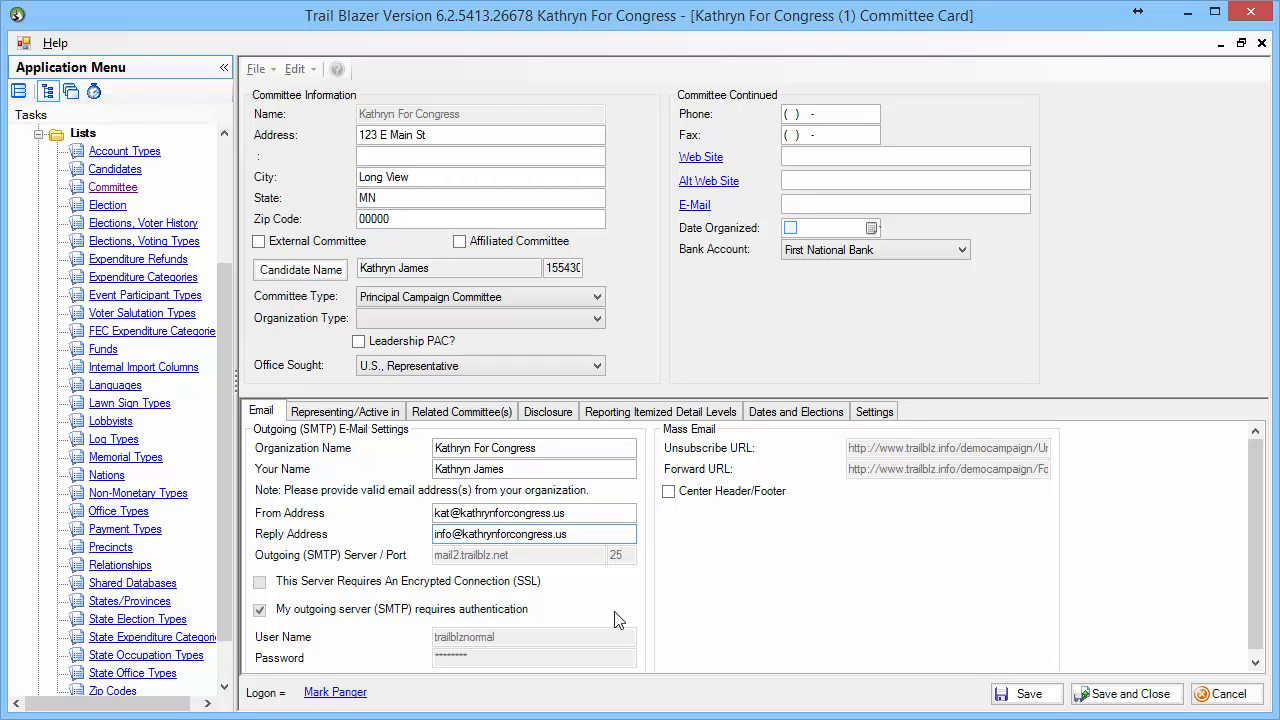
left_click(534, 533)
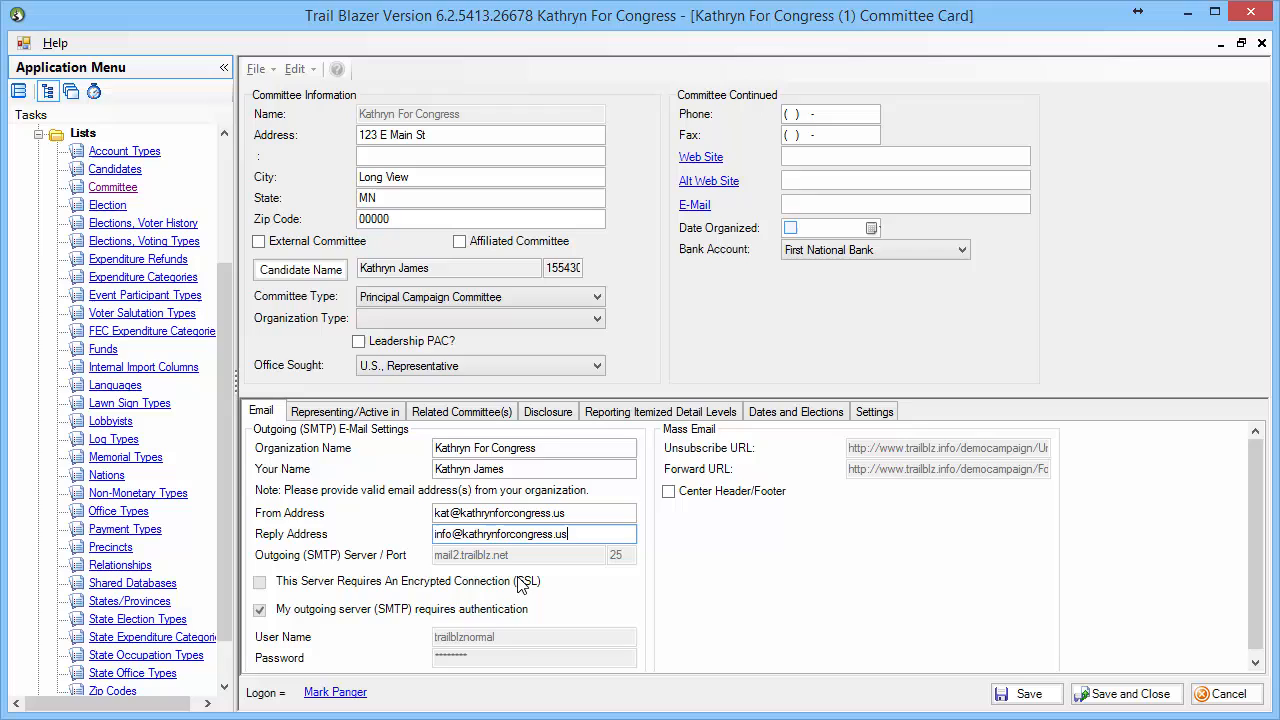